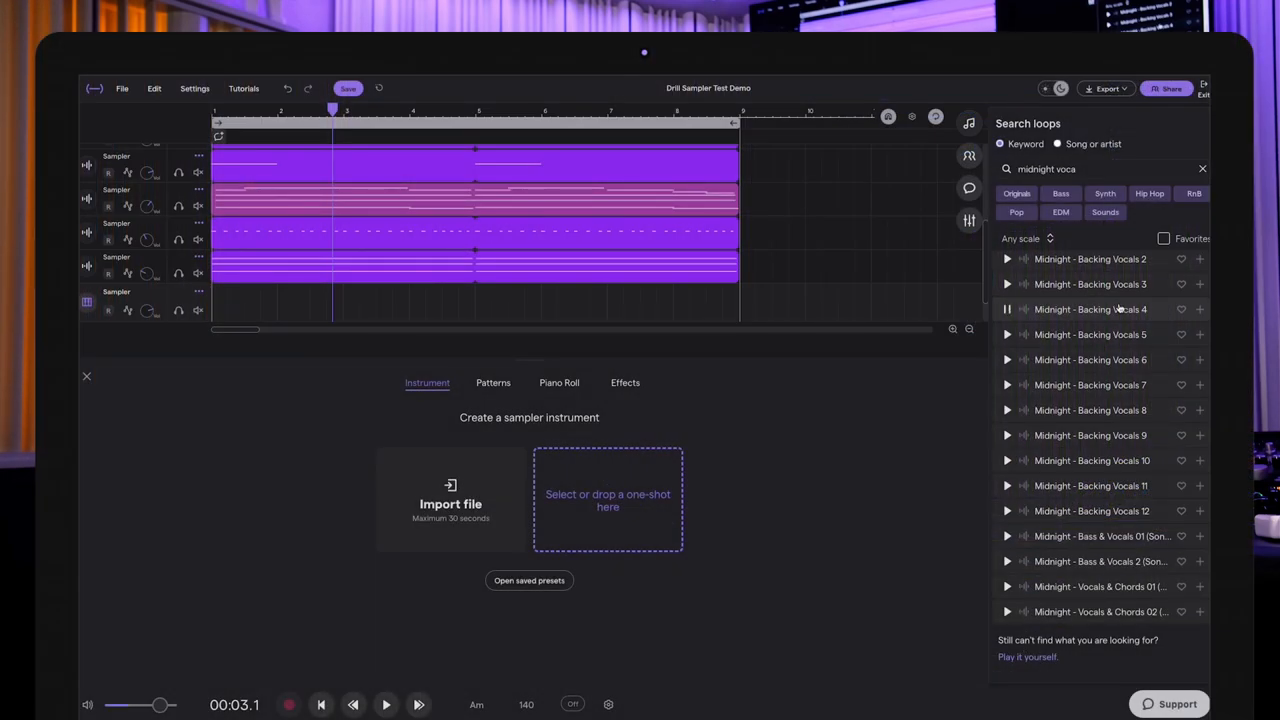
Drag the 'Midnight - Backing Vocals 4' loop onto the sampler's one-shot drop area
drag(1090, 309, 580, 550)
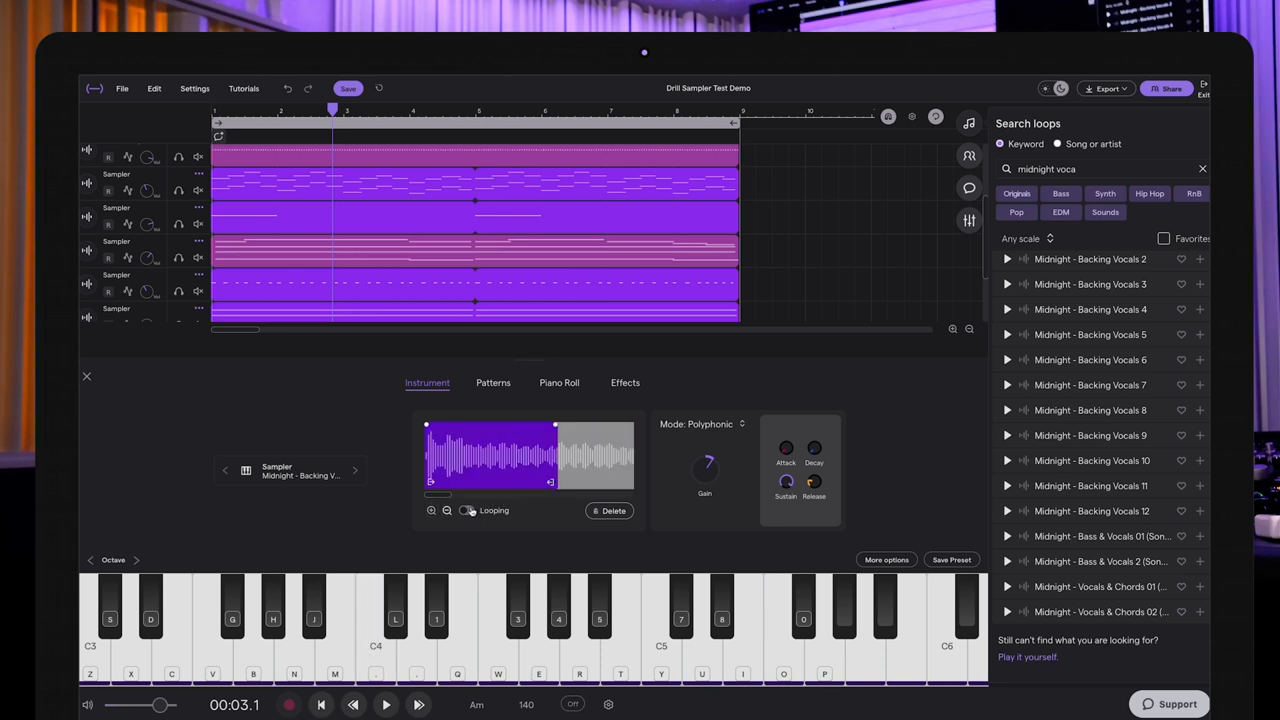
Enable looping on the backing vocal sample with crossfade 122, then close the sampler editor
click(466, 510)
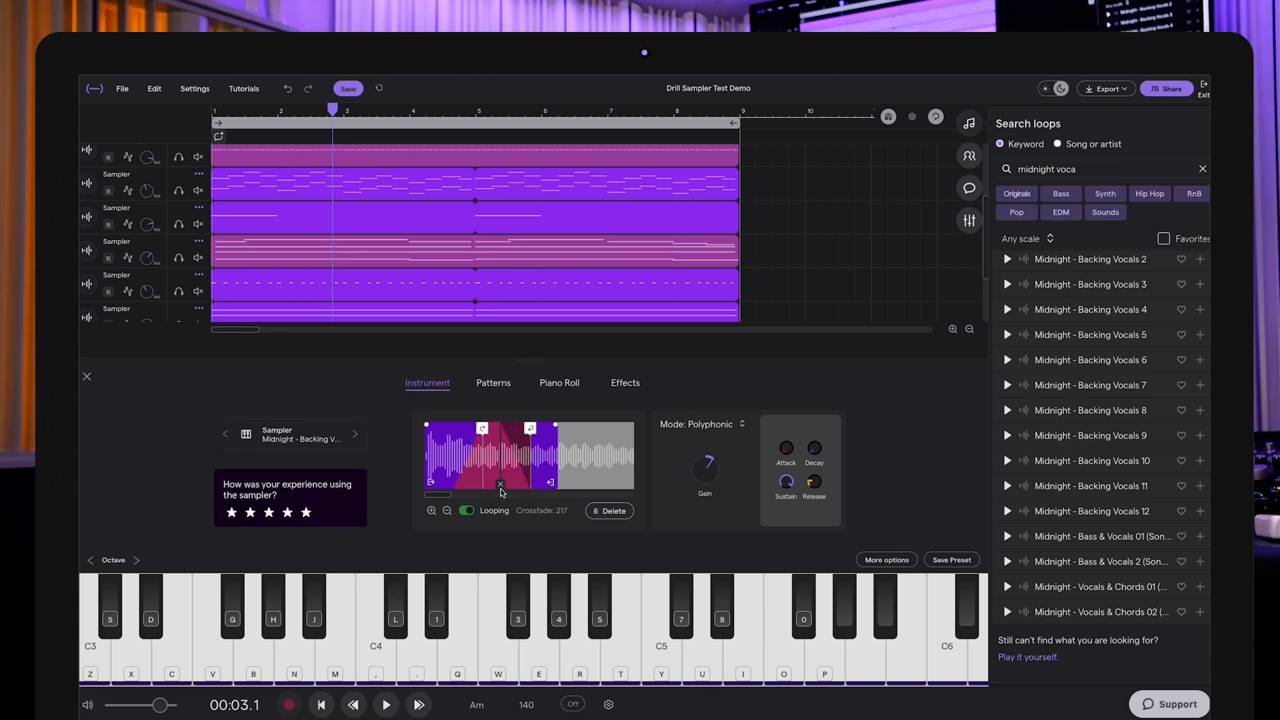
drag(500, 490, 497, 490)
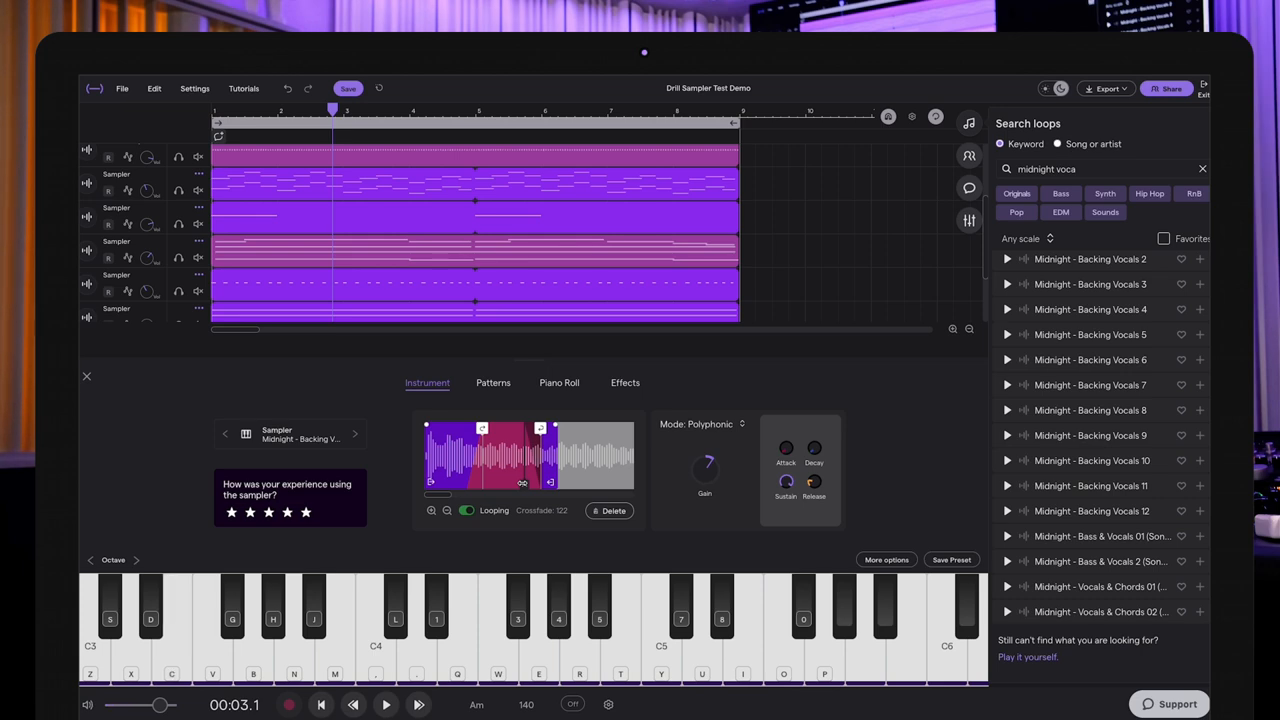
mouse_move(234, 405)
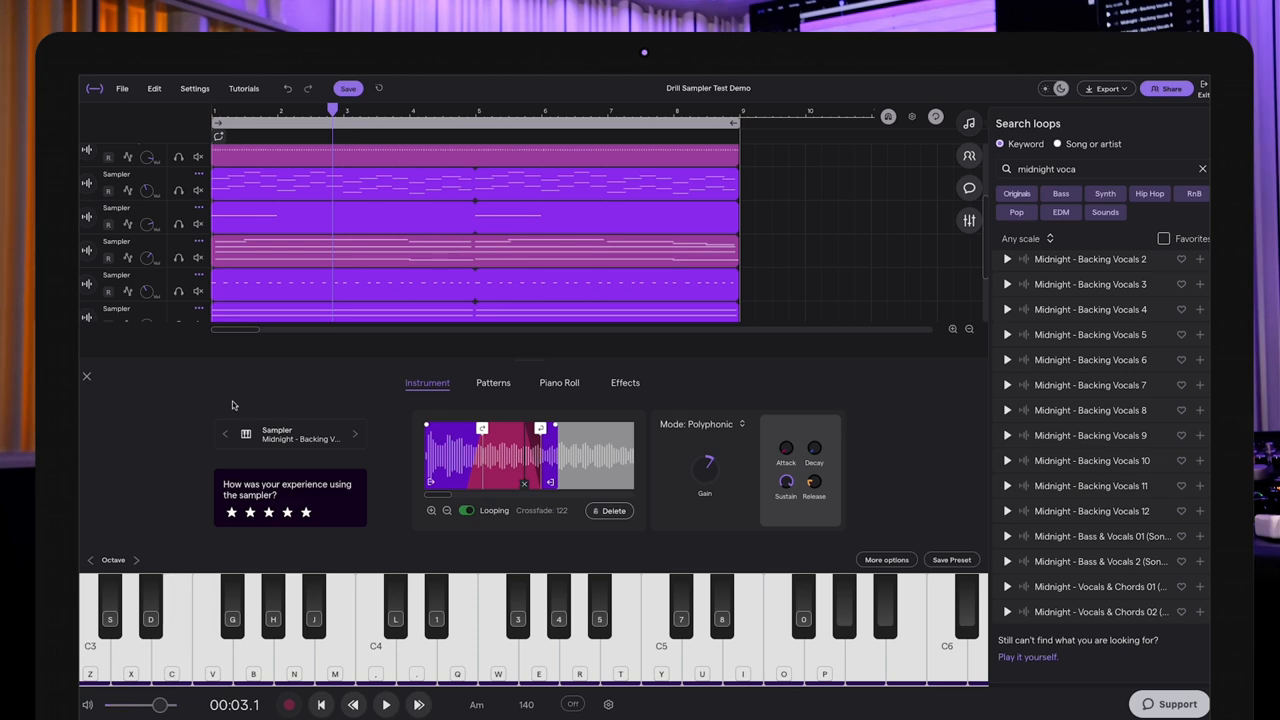
click(86, 376)
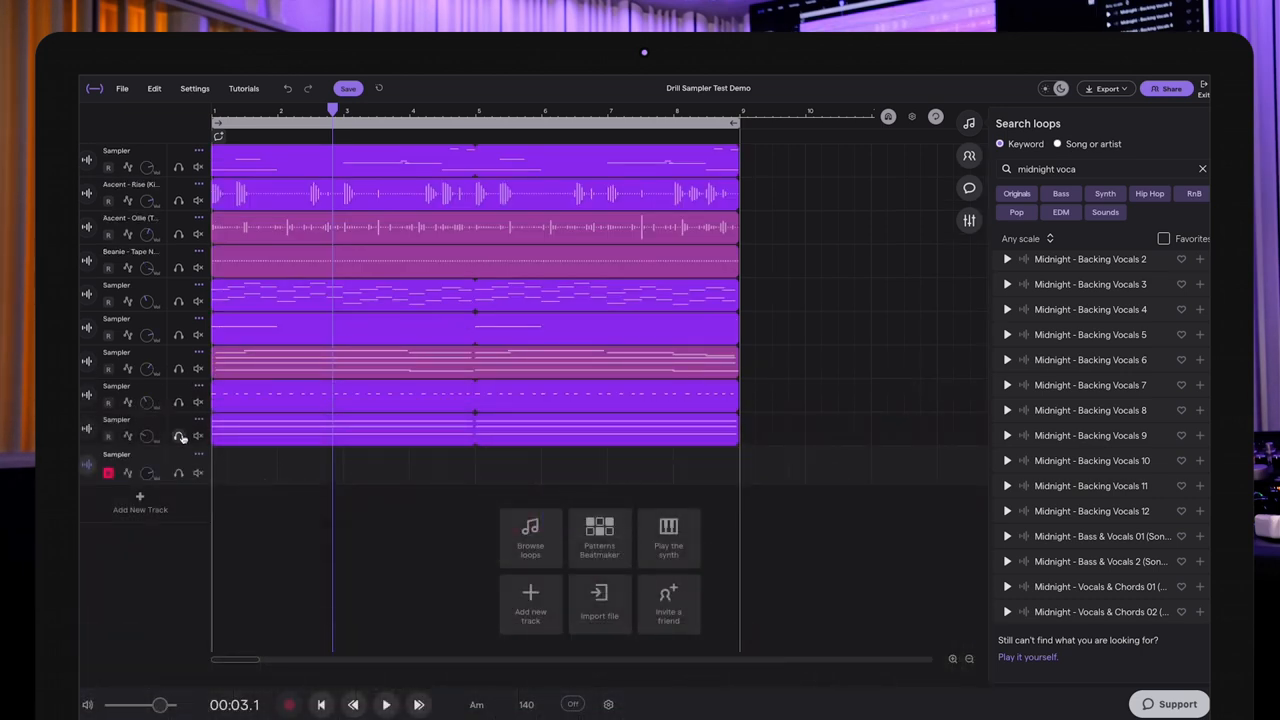